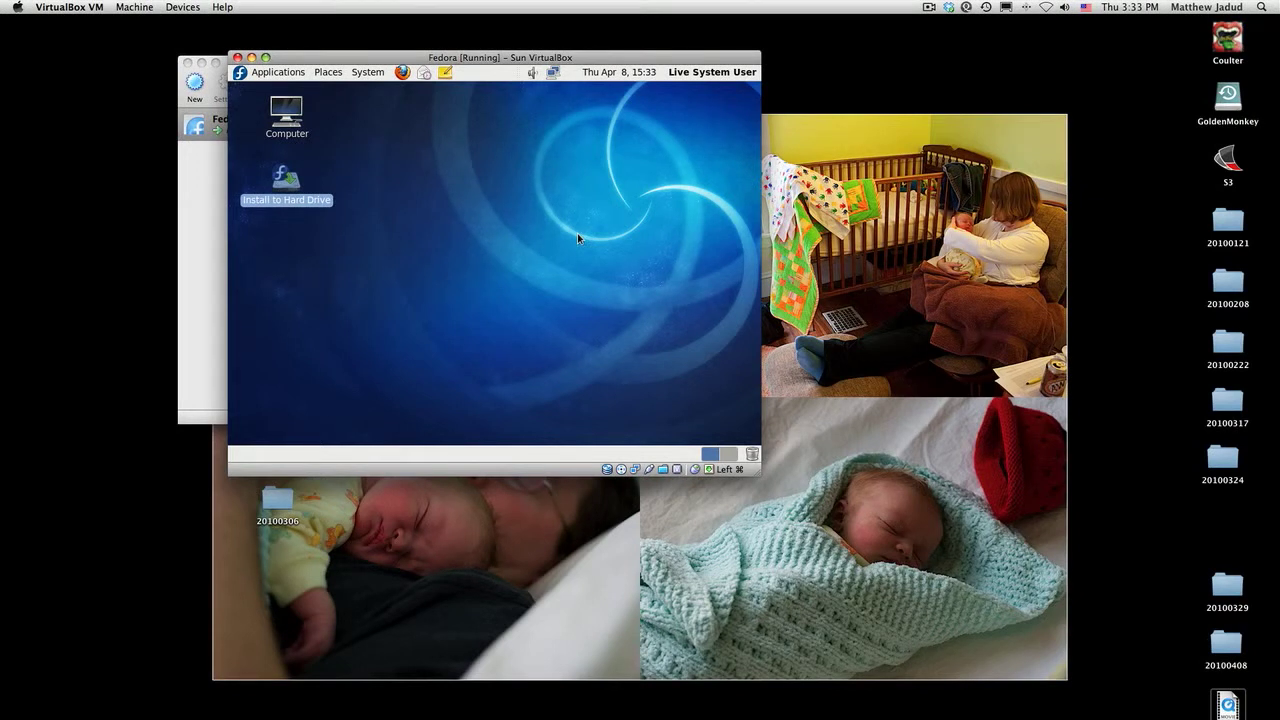
pyautogui.moveTo(258, 122)
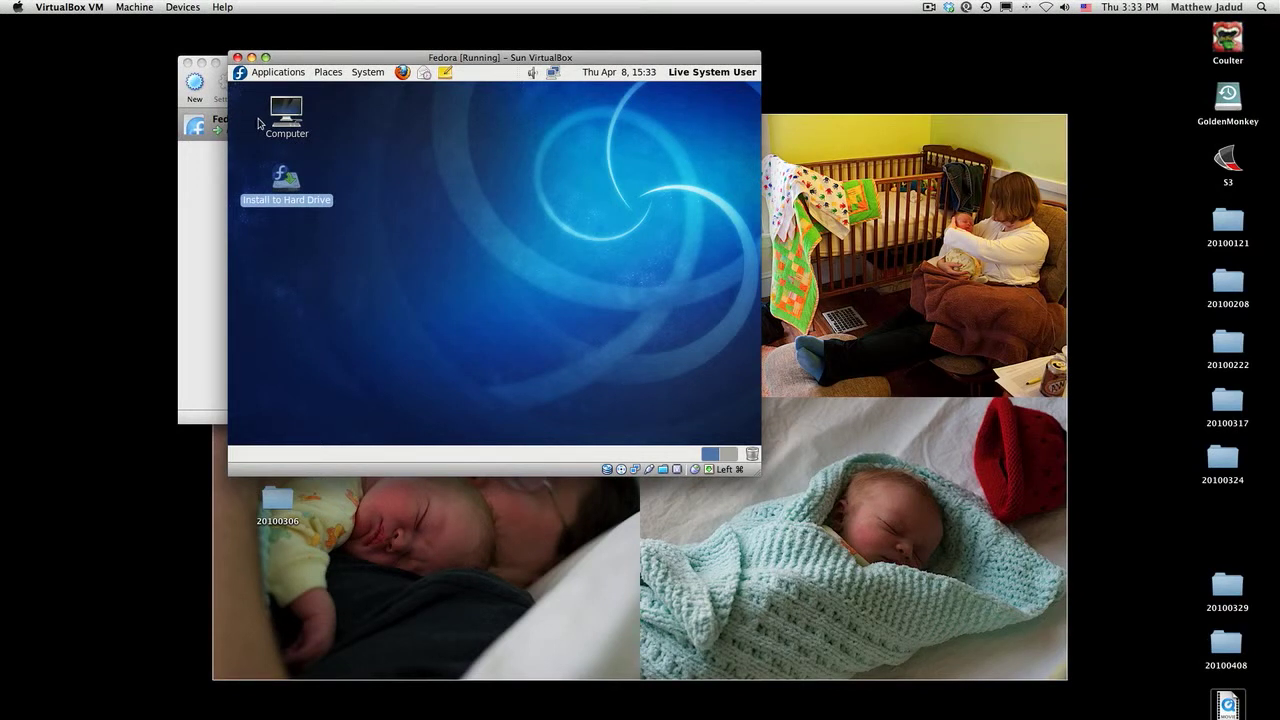
# Launch a terminal from Applications > System Tools on the live desktop
pyautogui.click(276, 72)
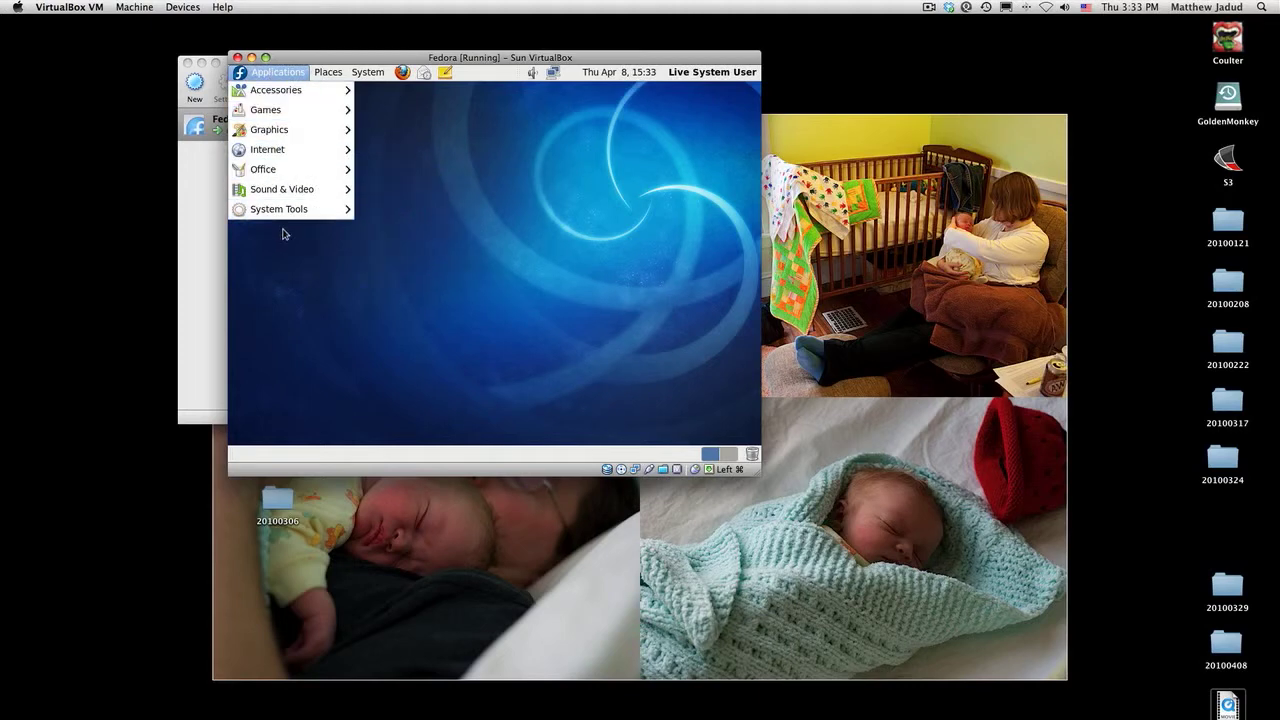
pyautogui.moveTo(278, 208)
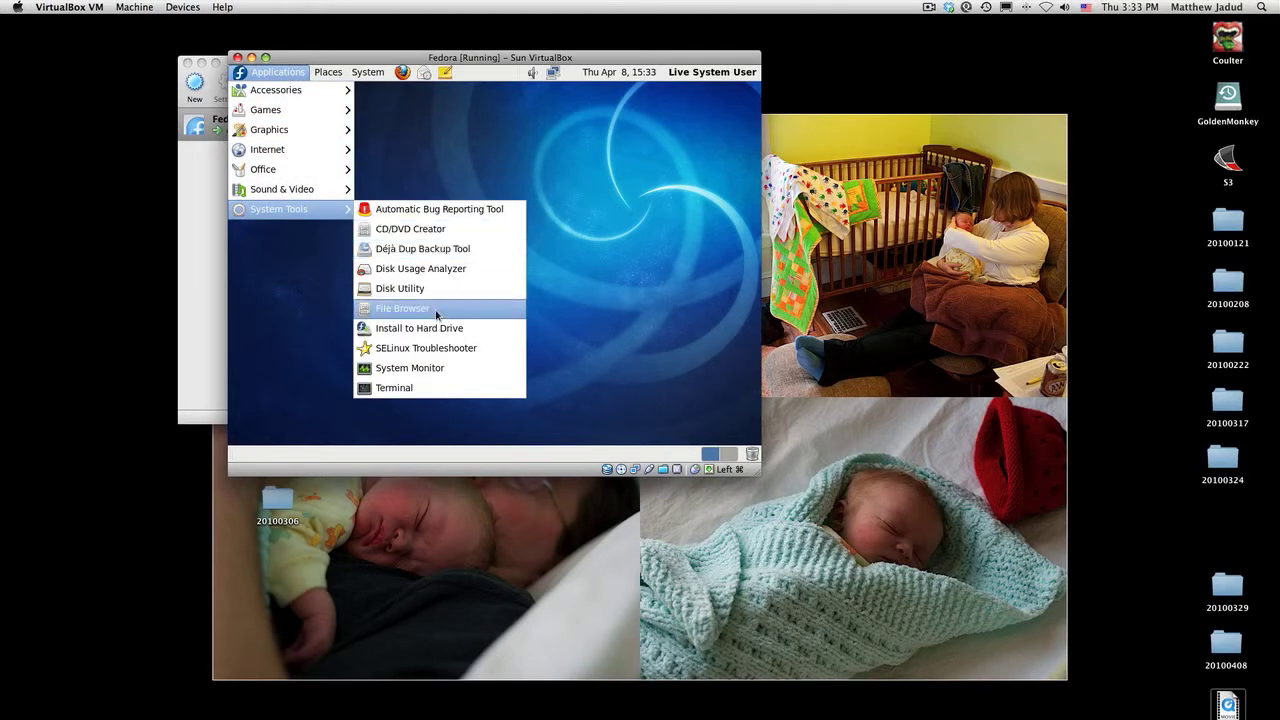
pyautogui.click(394, 388)
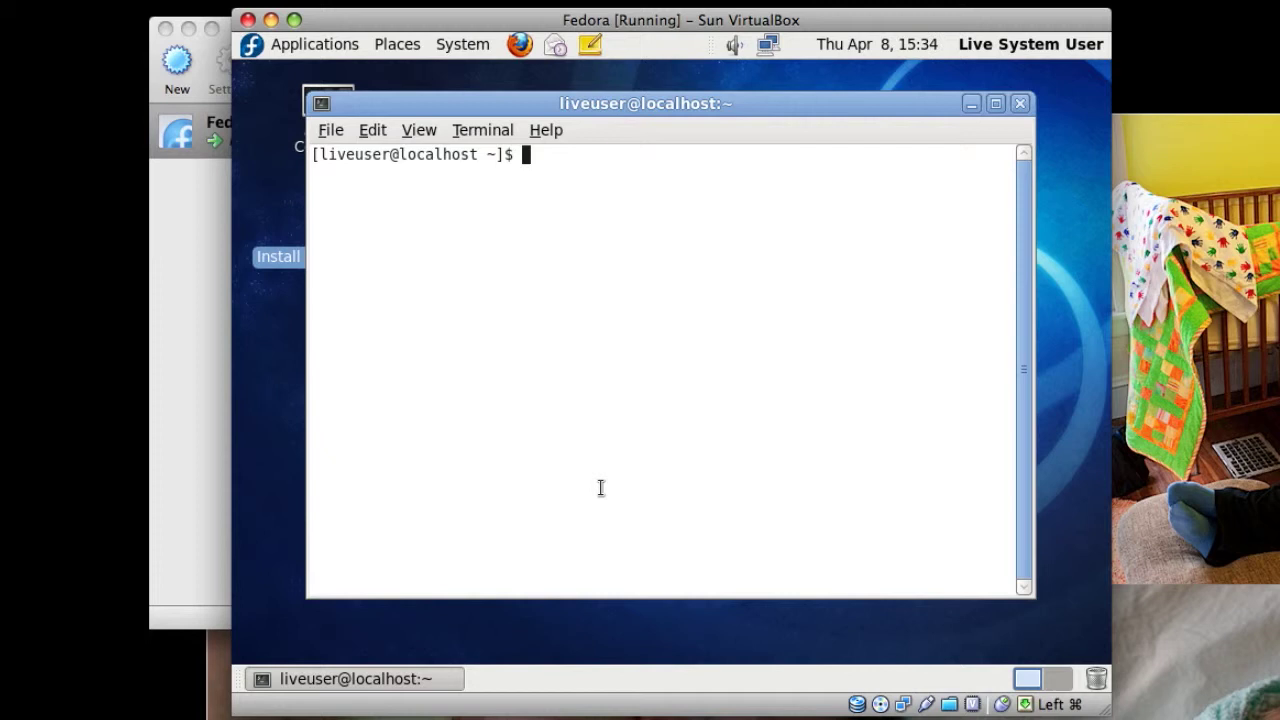
# Run /usr/bin/liveinst to launch the live hard-drive installer
pyautogui.write('/i')
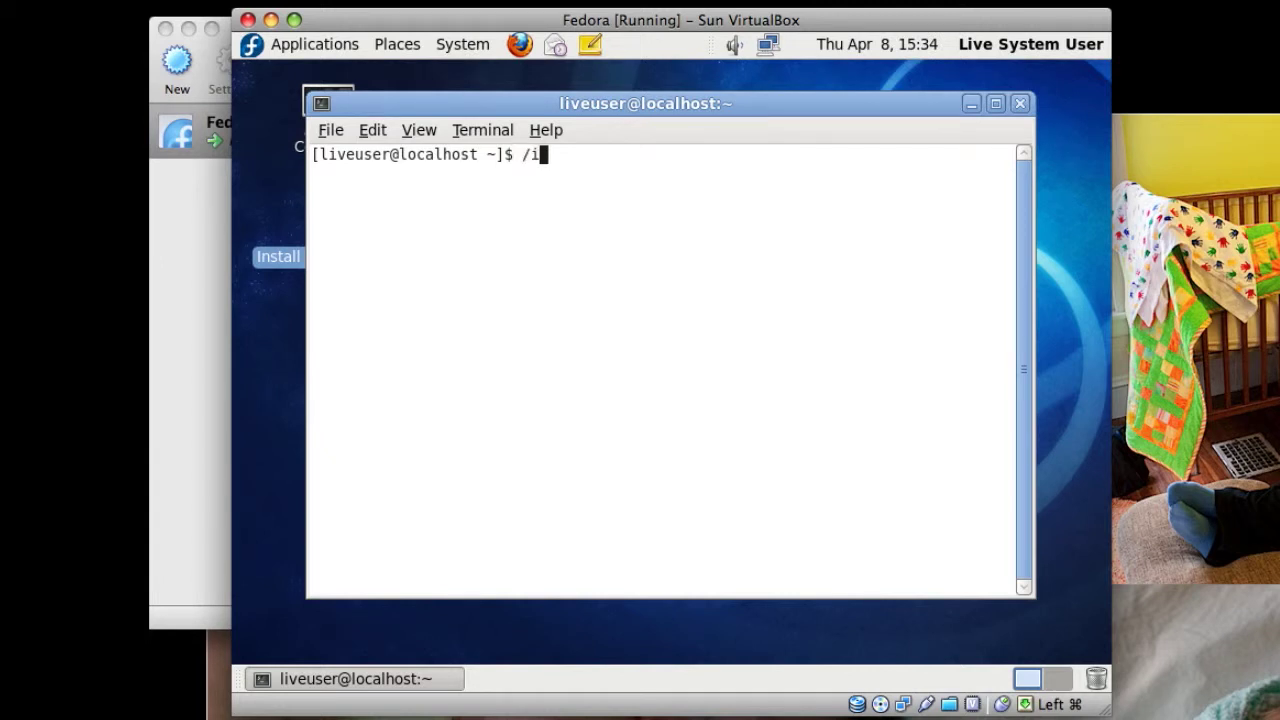
pyautogui.write('us')
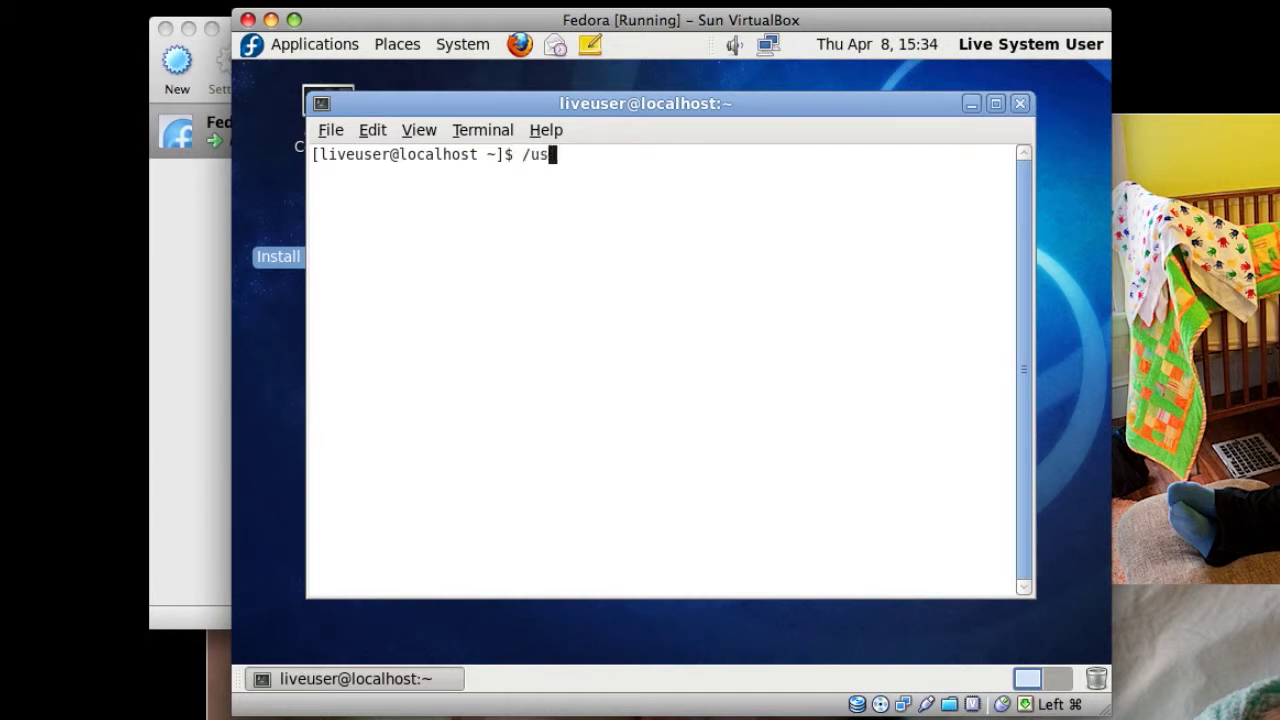
pyautogui.write('r/bin/')
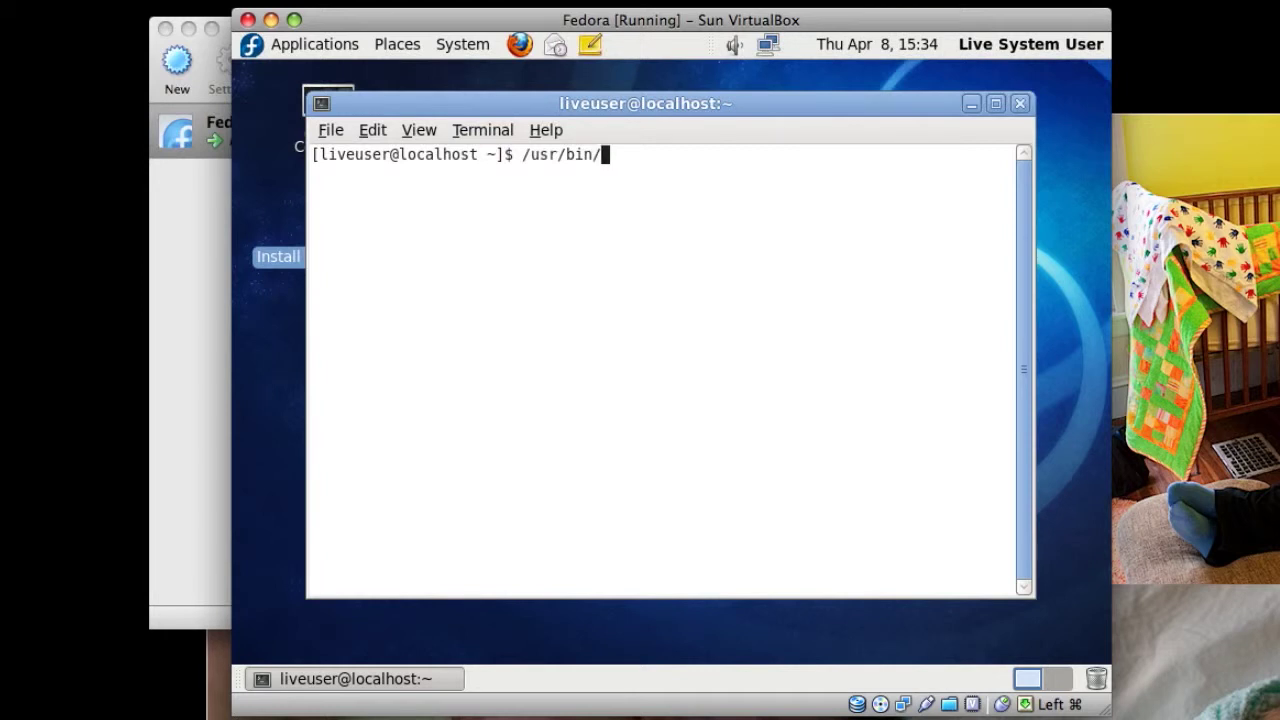
pyautogui.write('liveinst')
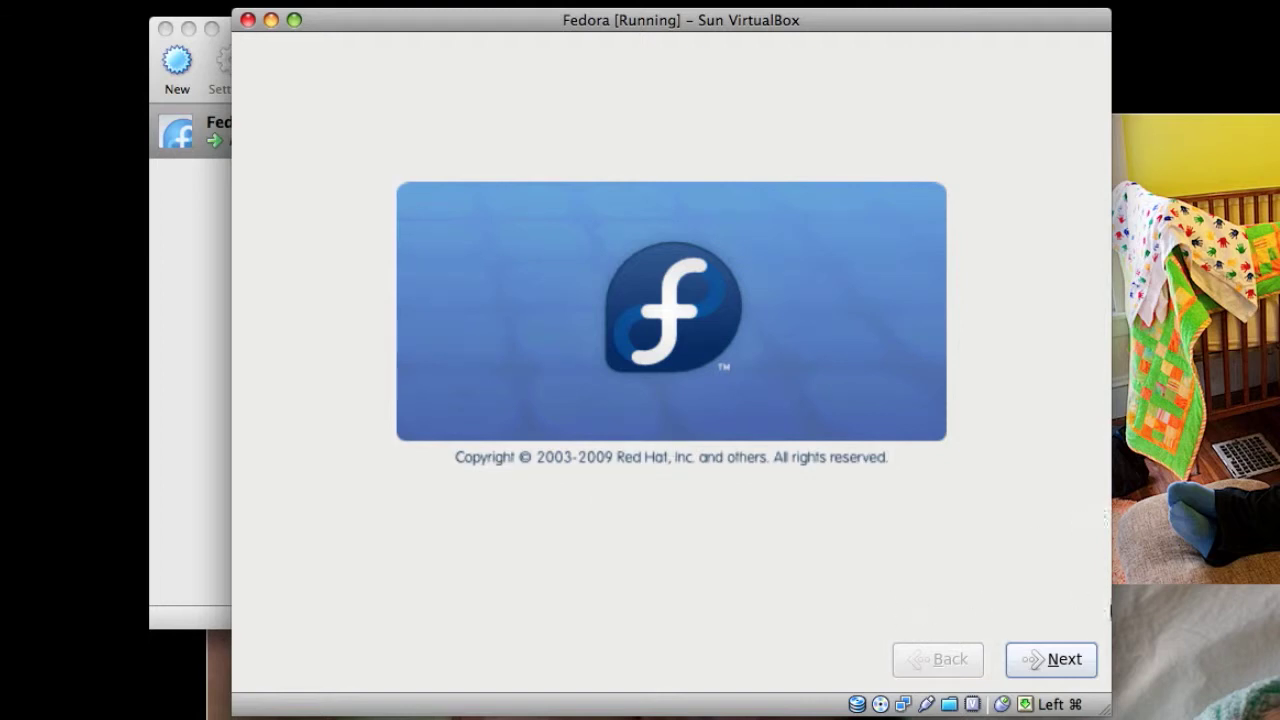
# Continue past welcome, keep U.S. English keyboard, install the pre-release anyway and choose basic storage
pyautogui.click(1050, 660)
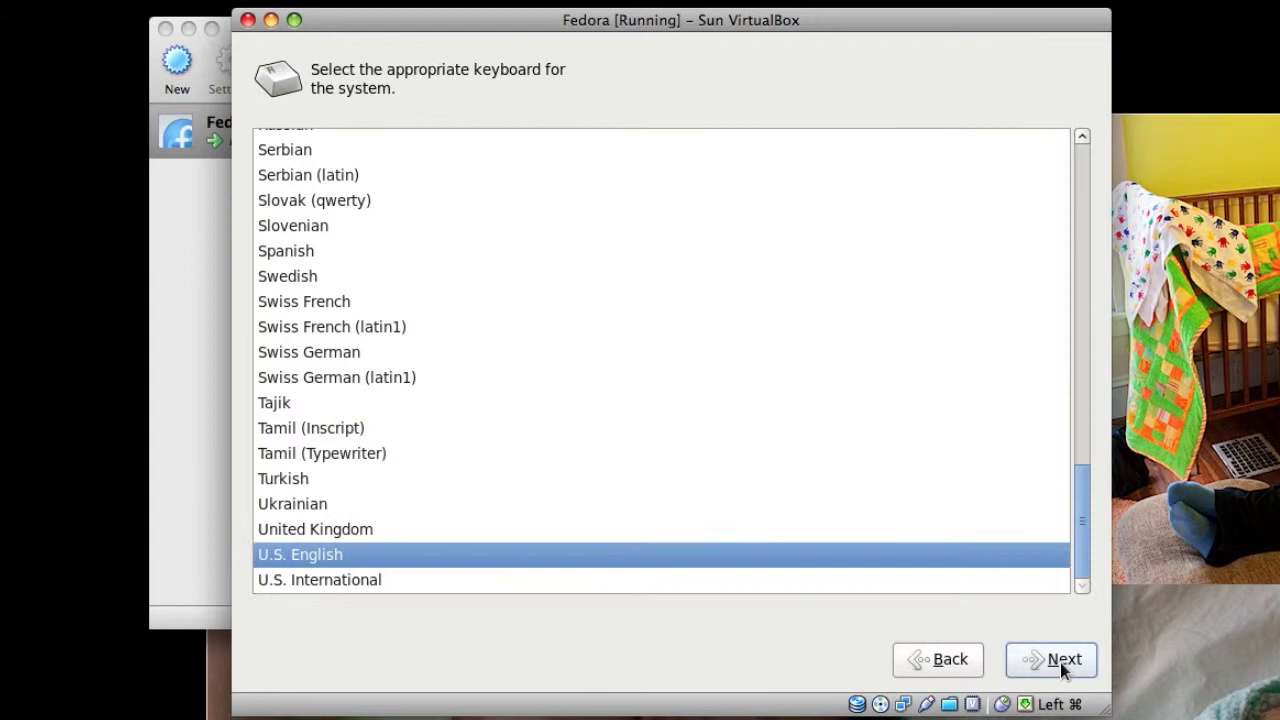
pyautogui.click(1052, 660)
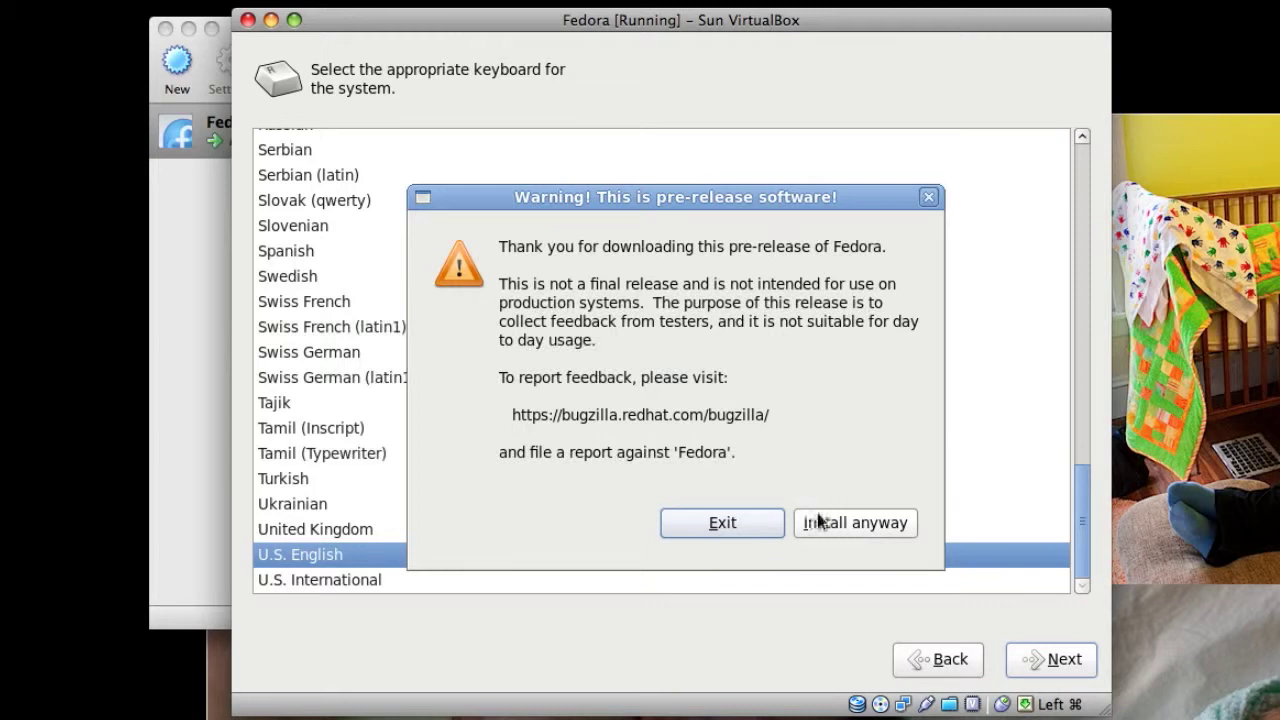
pyautogui.click(856, 524)
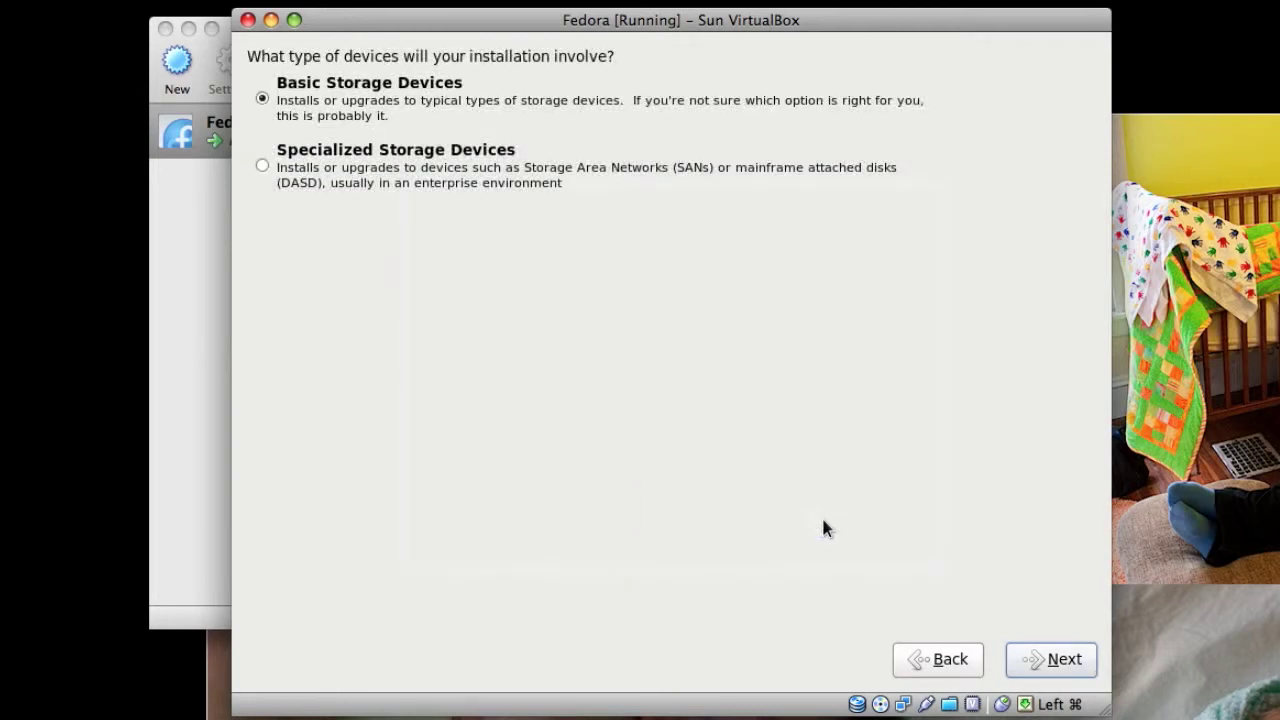
pyautogui.click(1052, 660)
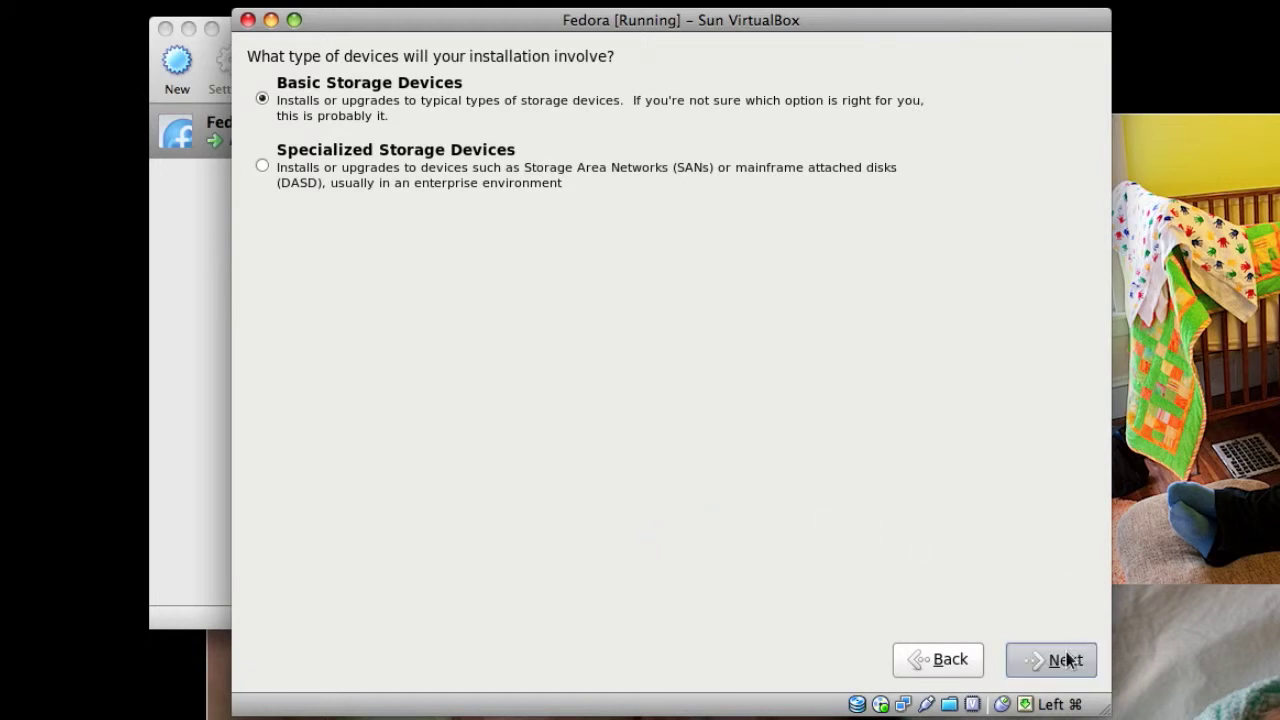
# Select the ATA VBOX HARDDISK as install target and re-initialize it, erasing its data
pyautogui.click(1052, 660)
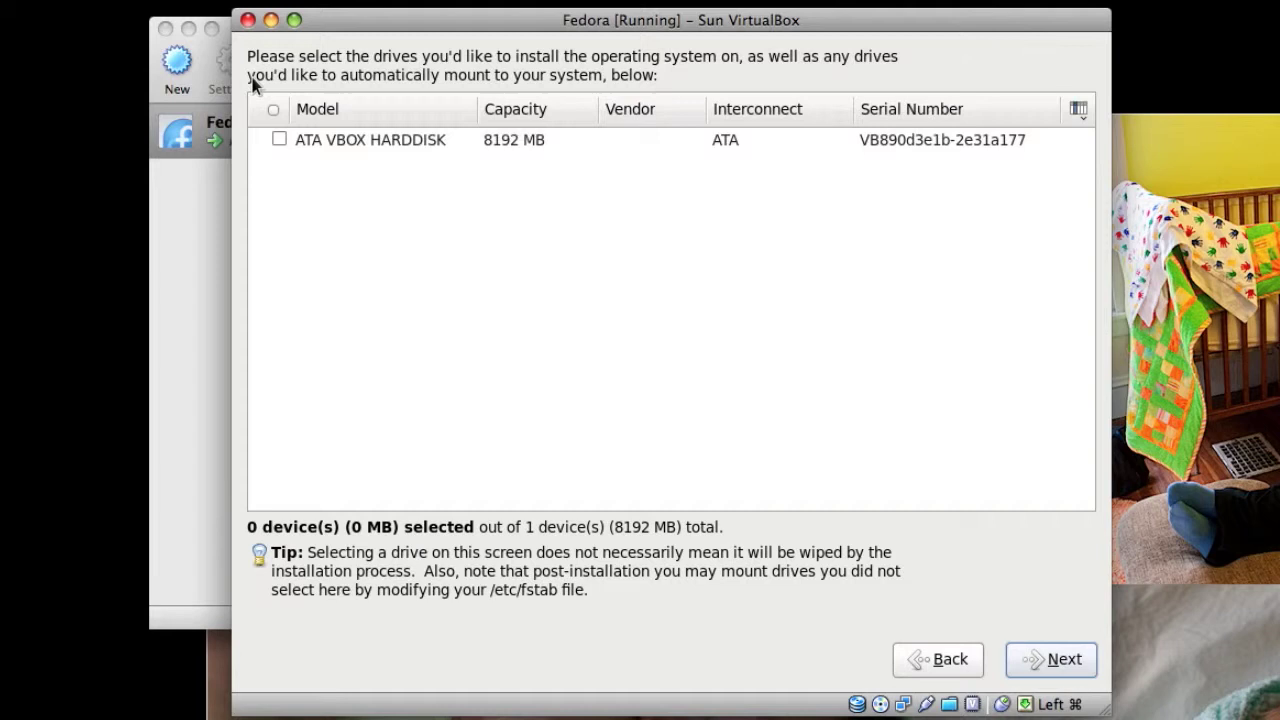
pyautogui.click(280, 140)
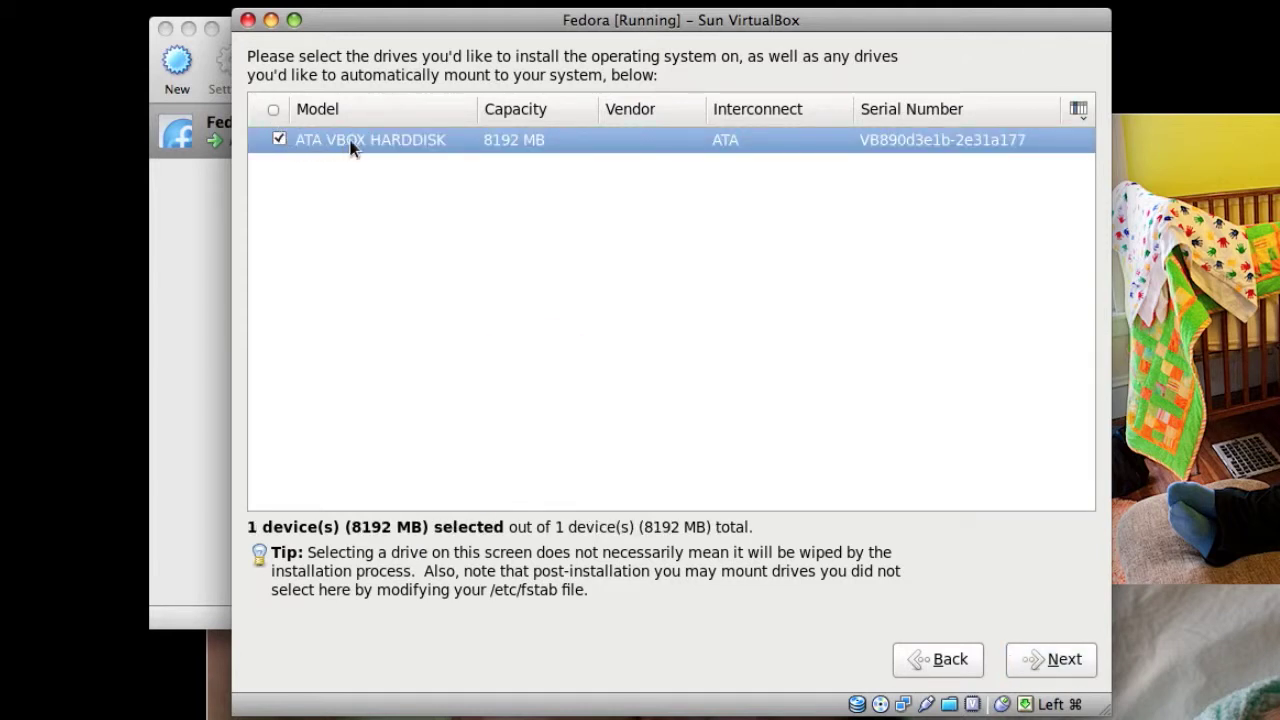
pyautogui.moveTo(1056, 644)
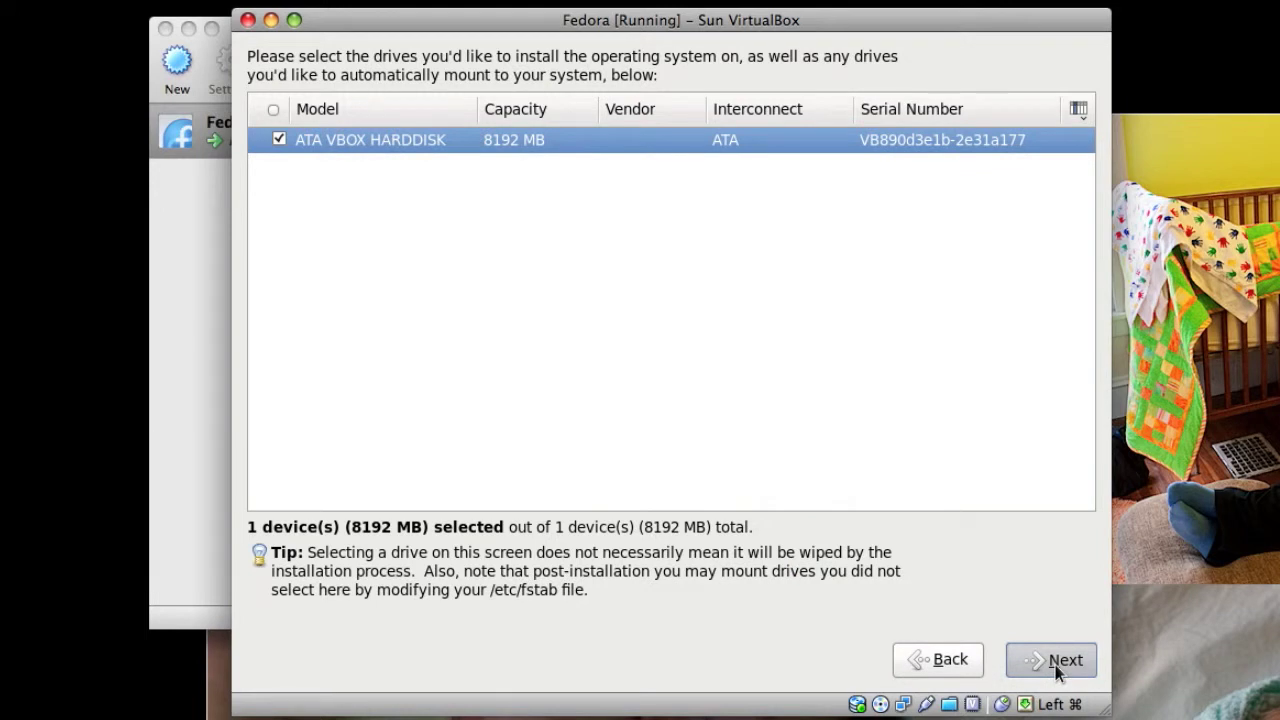
pyautogui.click(1050, 660)
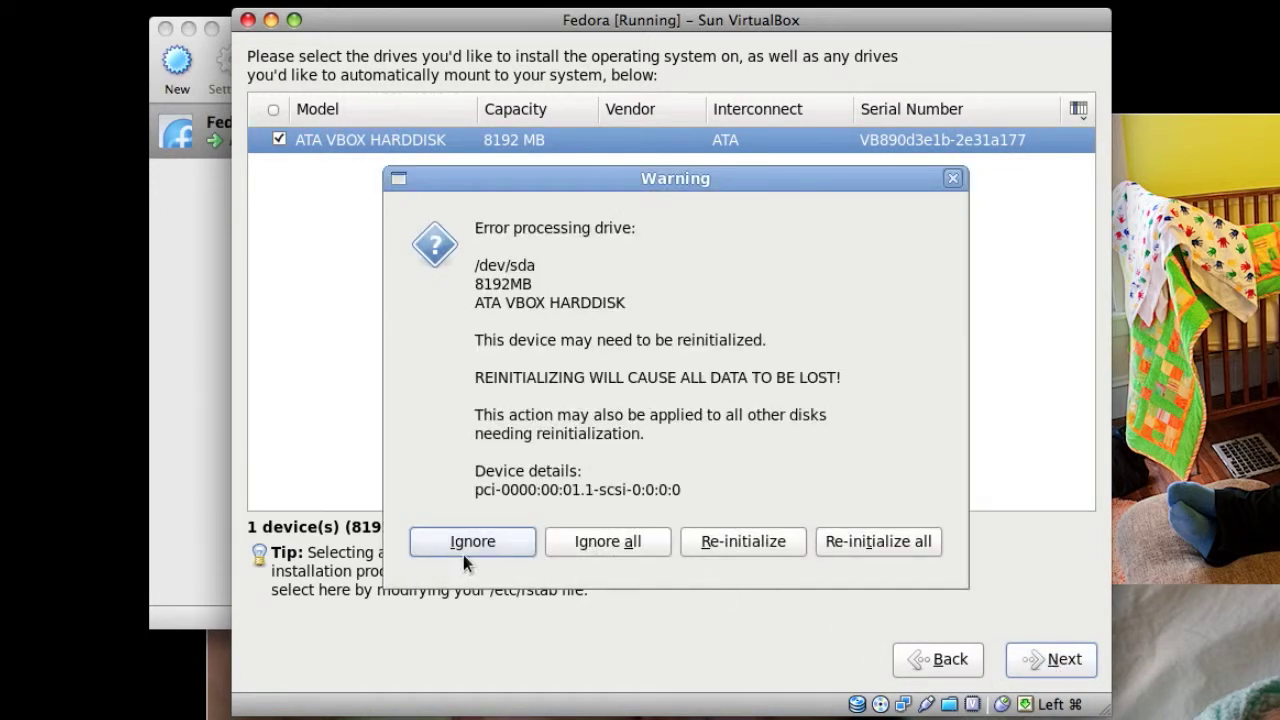
pyautogui.moveTo(770, 528)
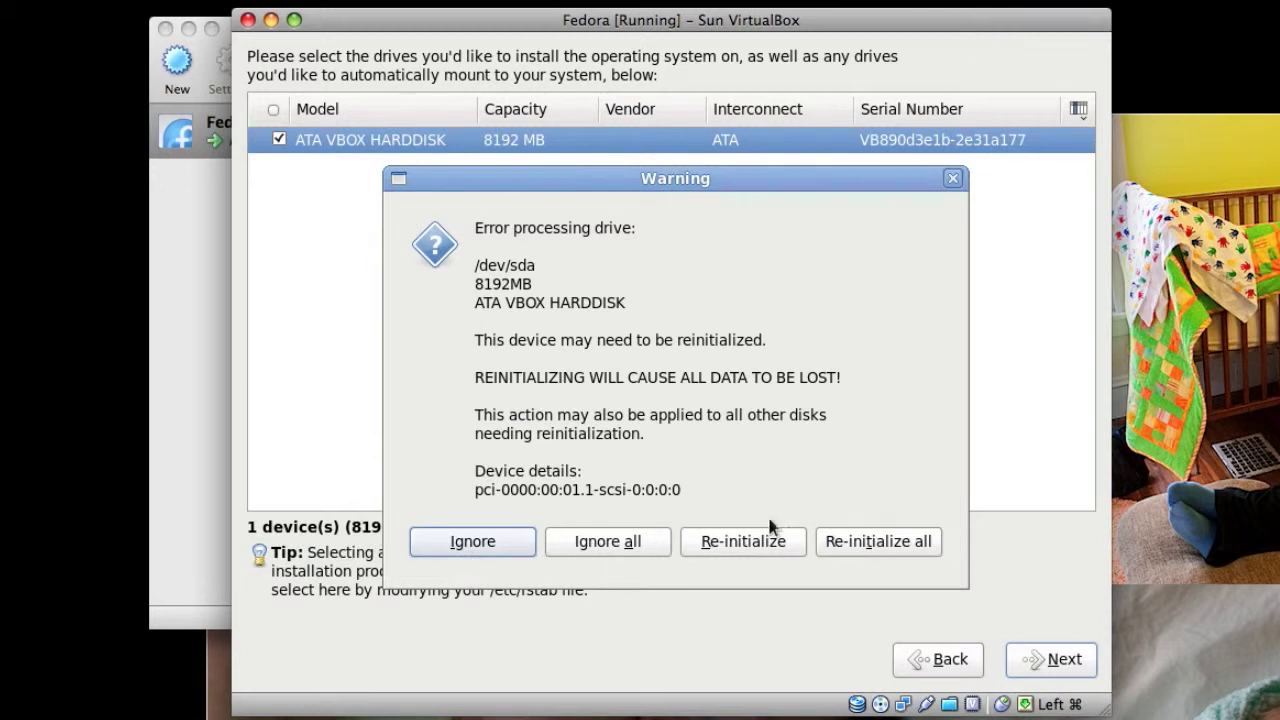
pyautogui.click(744, 540)
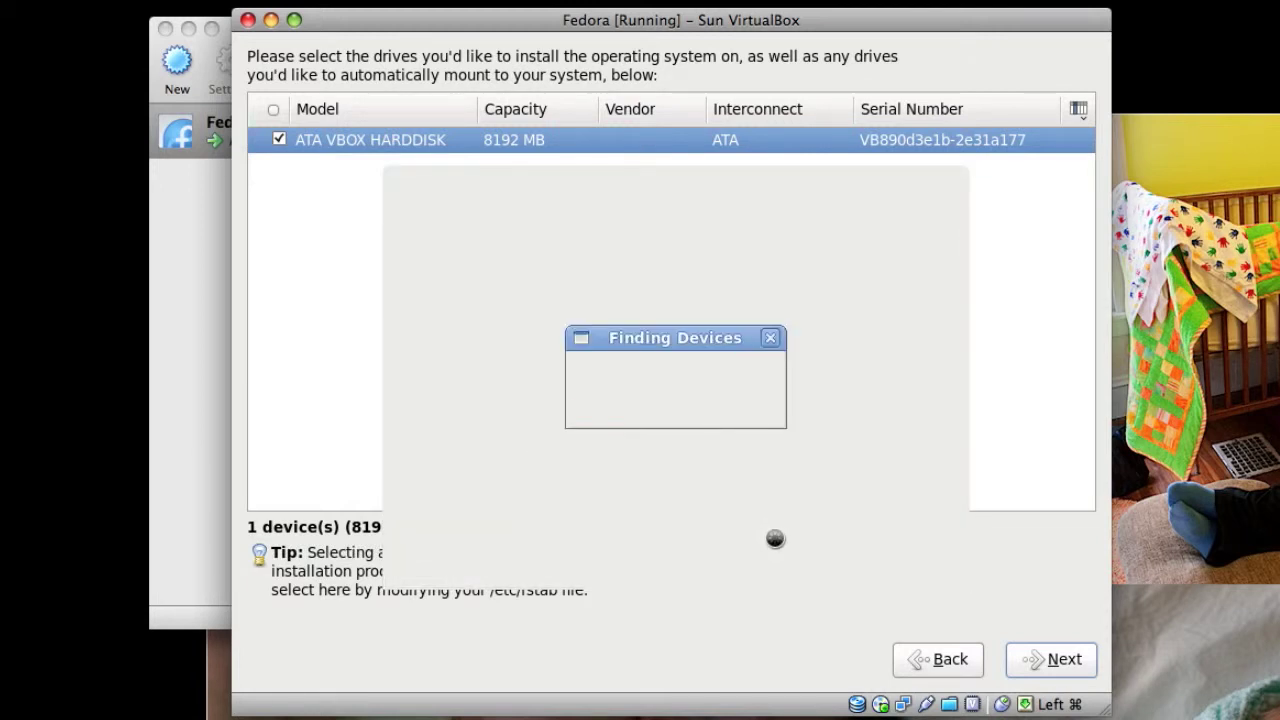
# Keep the default hostname and New York time zone
pyautogui.click(1050, 660)
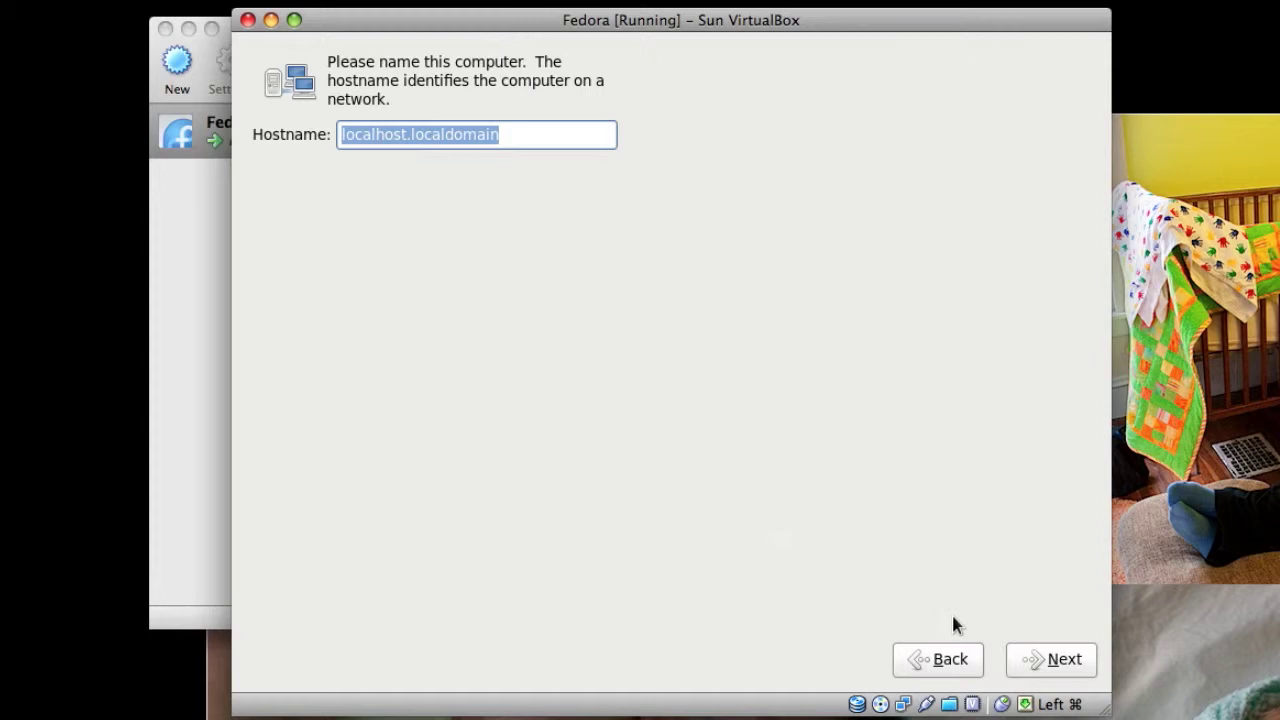
pyautogui.moveTo(1052, 660)
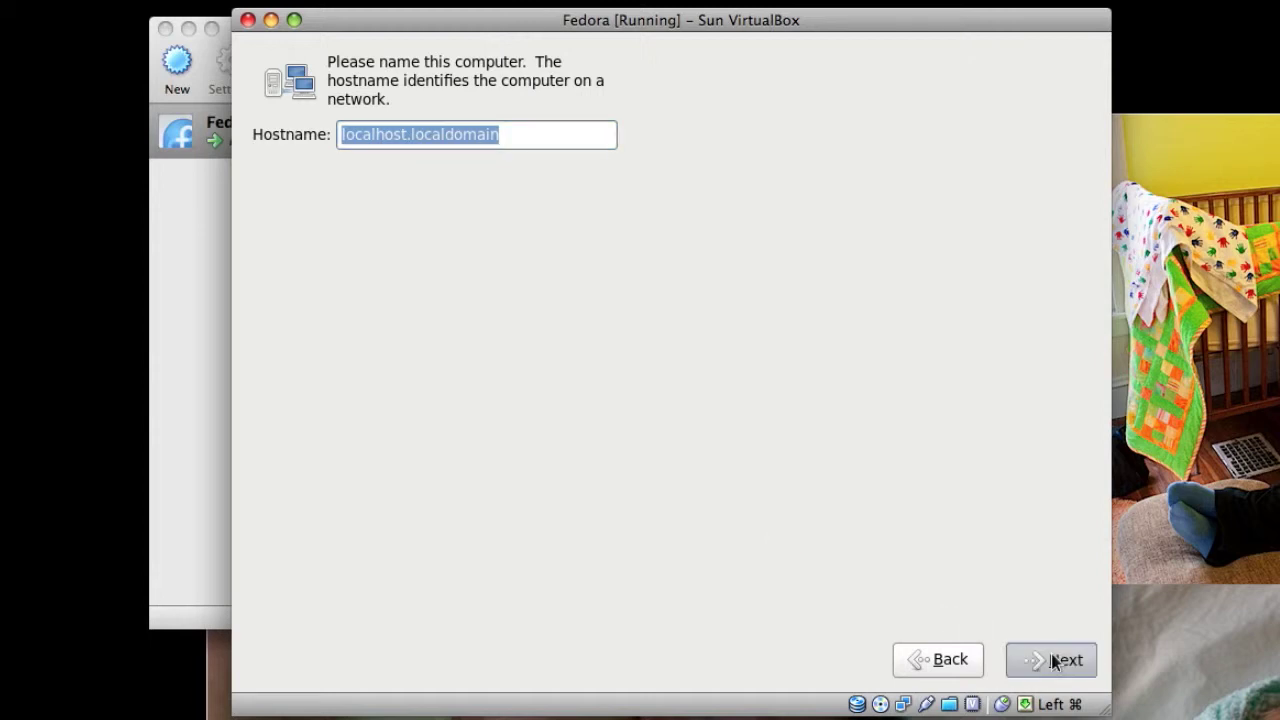
pyautogui.click(1050, 660)
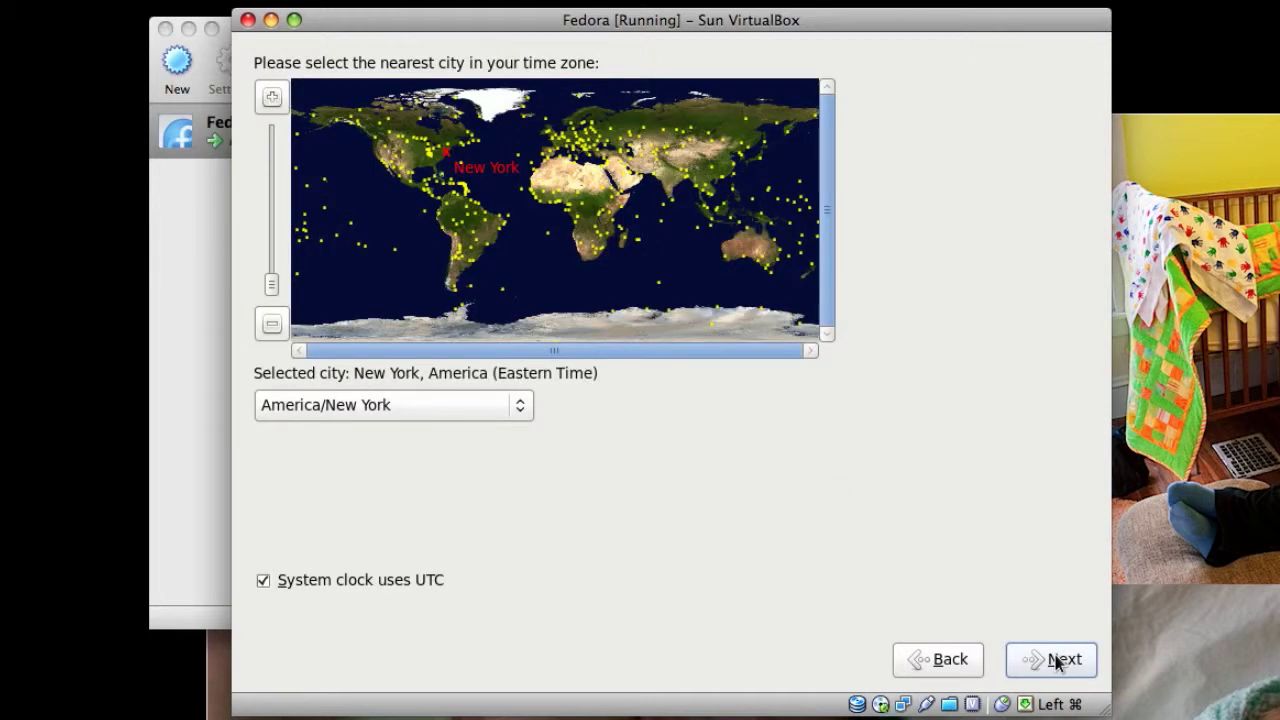
pyautogui.click(1052, 660)
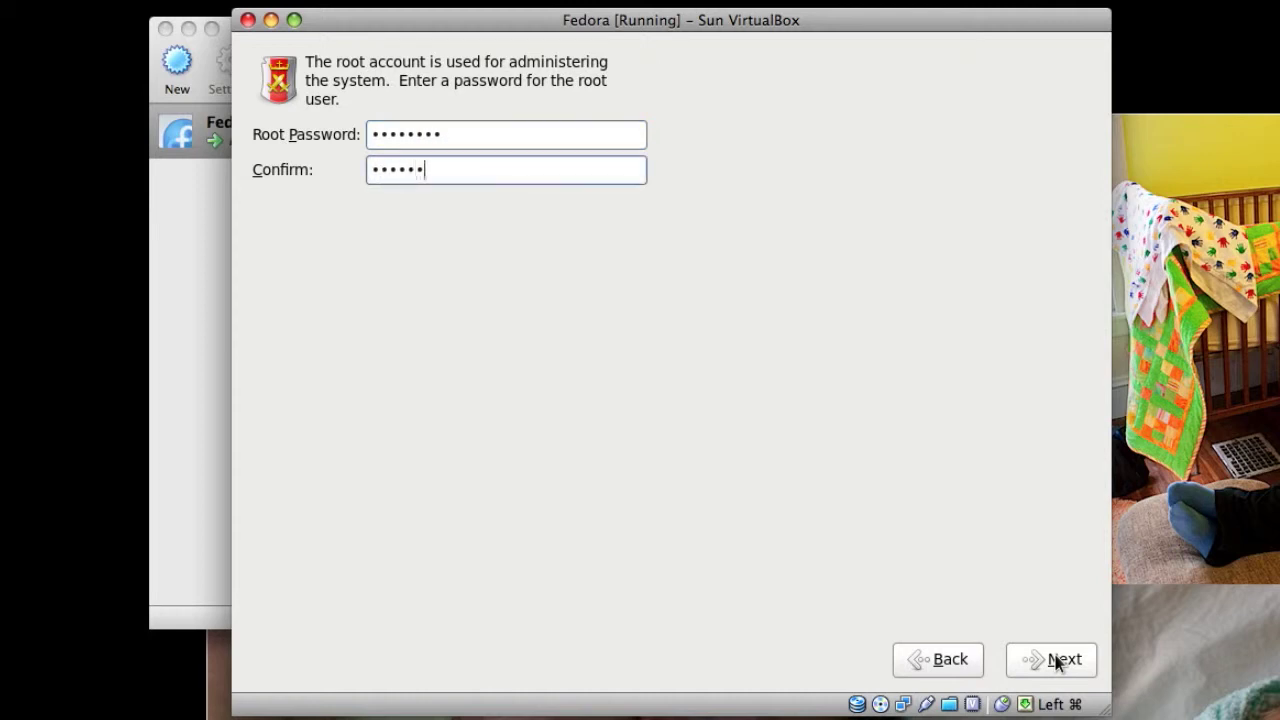
# Set a root password and accept it despite the weak-password warning
pyautogui.write('••')
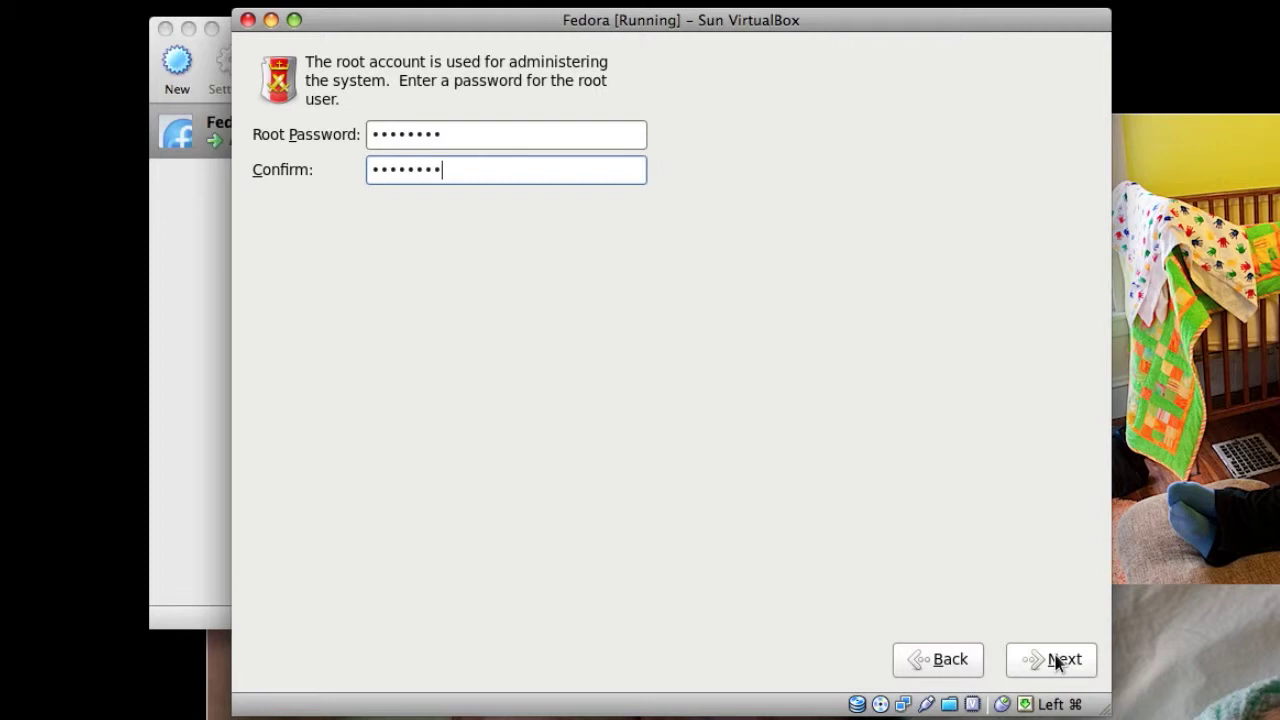
pyautogui.click(1052, 660)
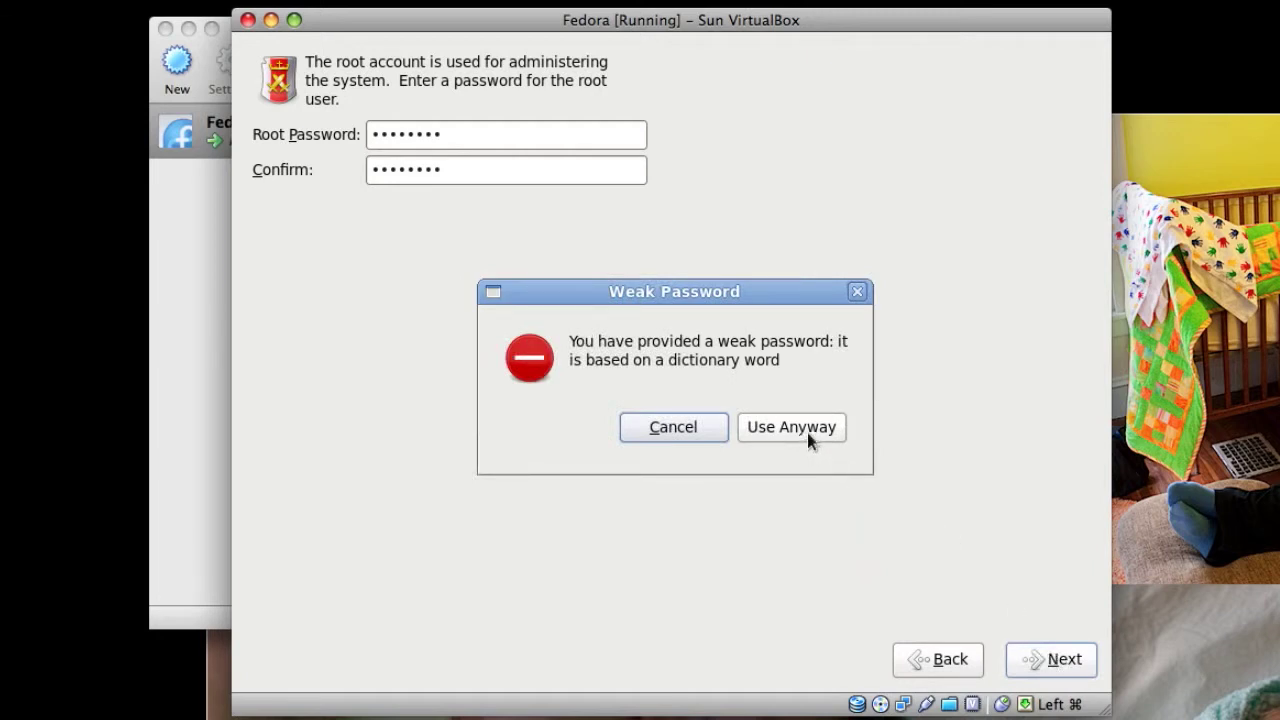
pyautogui.click(792, 428)
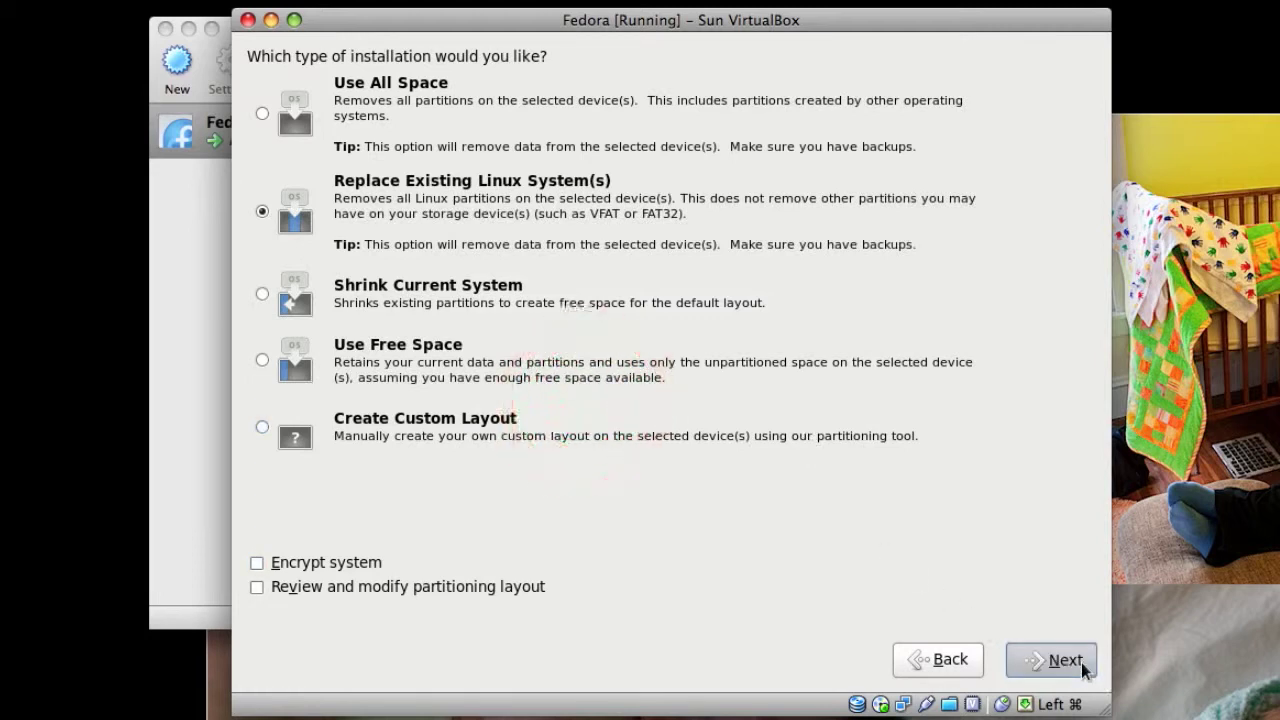
# Replace existing Linux systems and write the partition changes to disk
pyautogui.click(1052, 660)
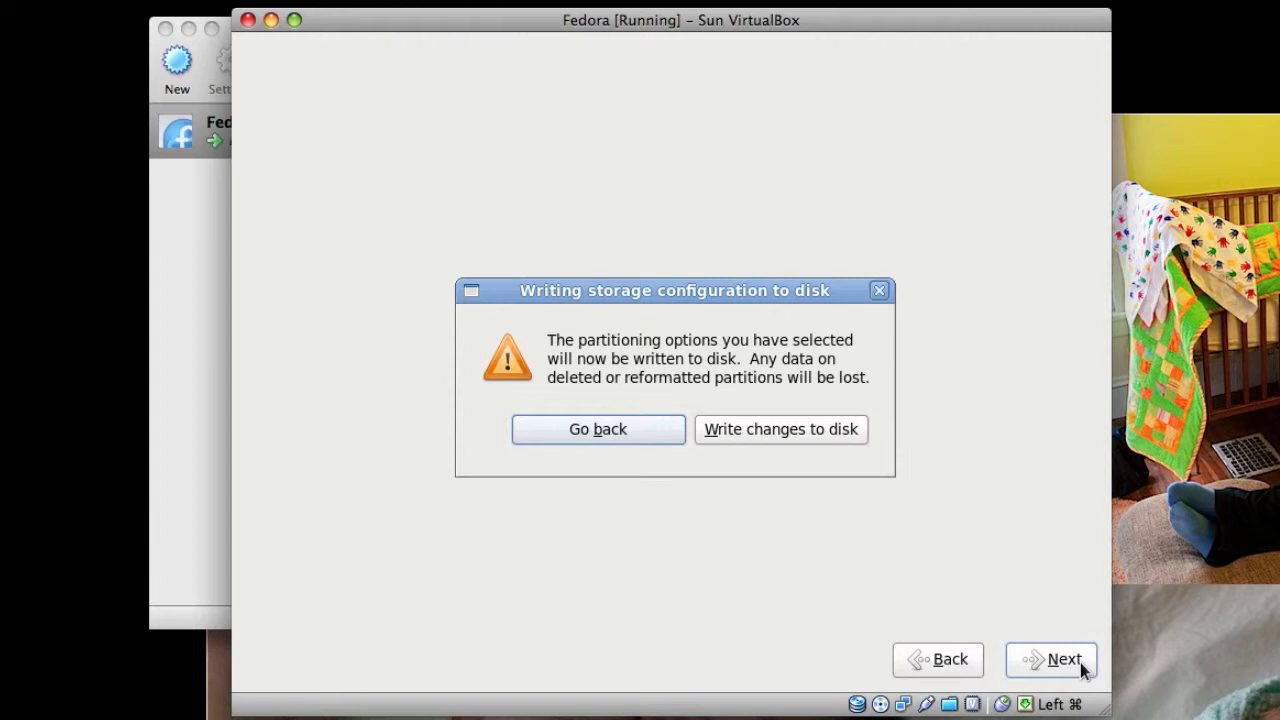
pyautogui.moveTo(856, 408)
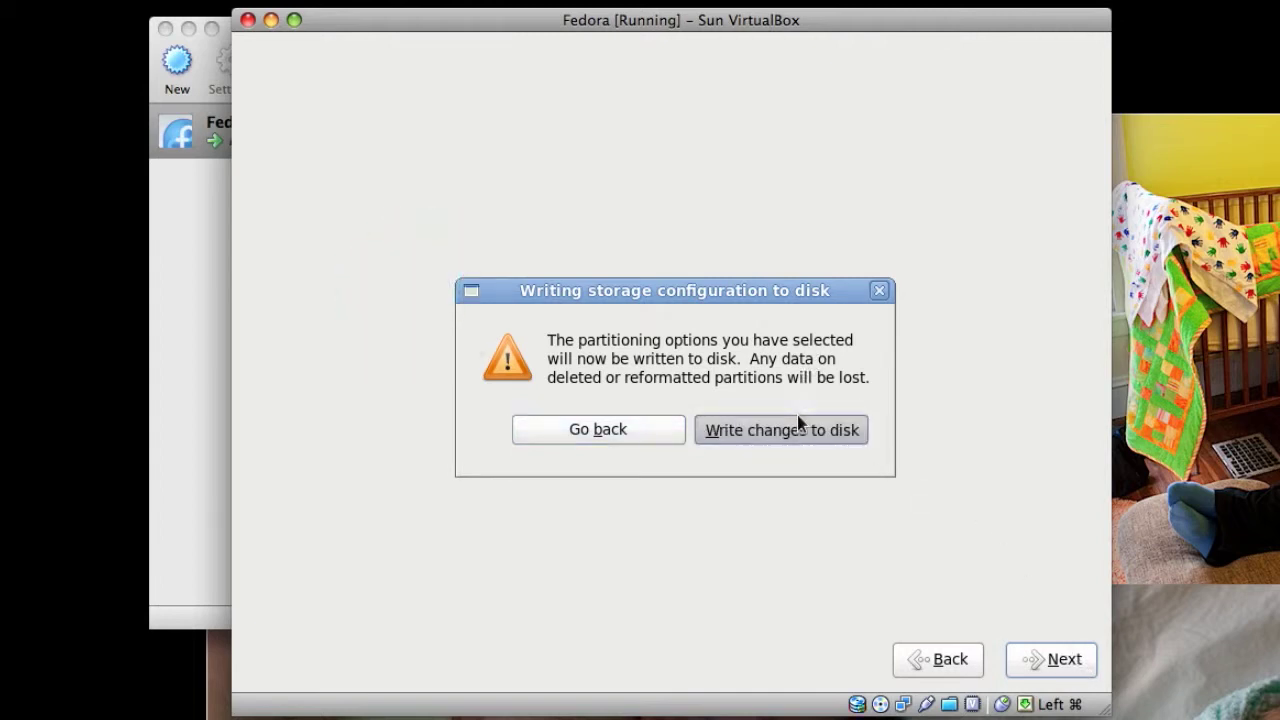
pyautogui.click(780, 428)
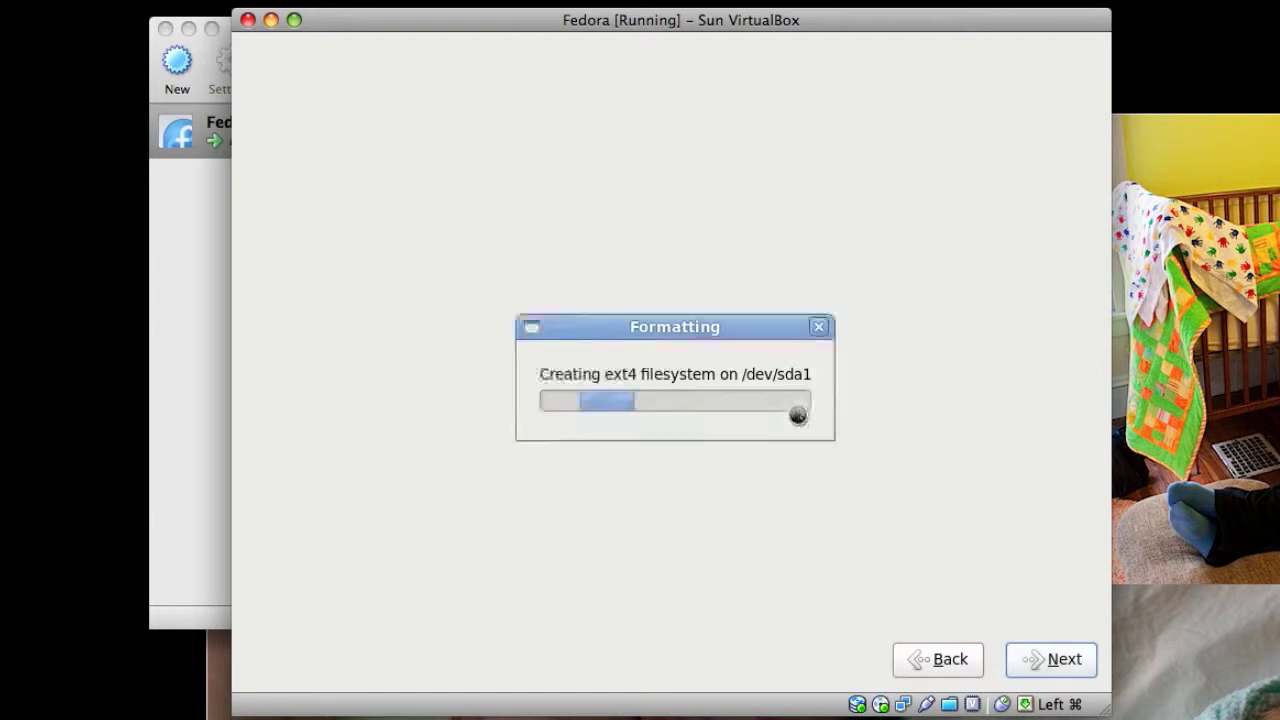